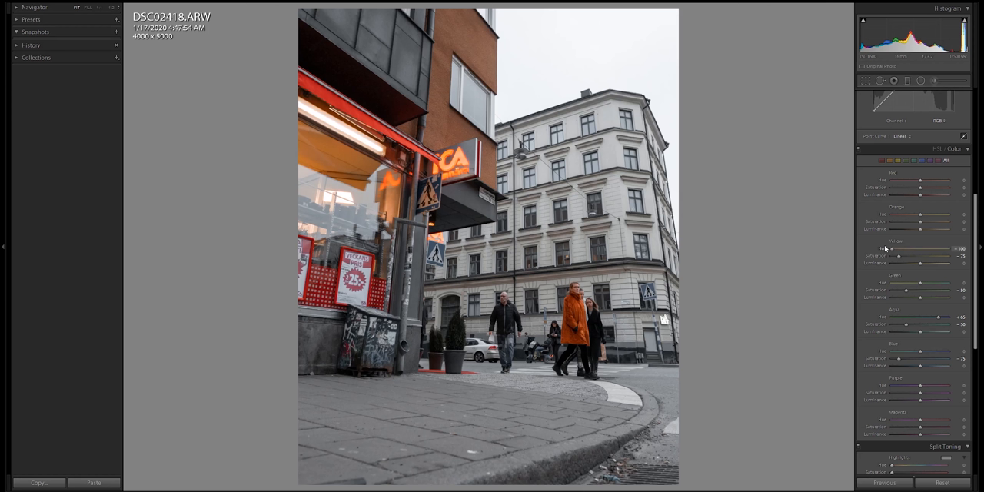
Step: Shift the yellow hue slider, then toggle the before/after comparison view with Y
drag(956, 249, 941, 249)
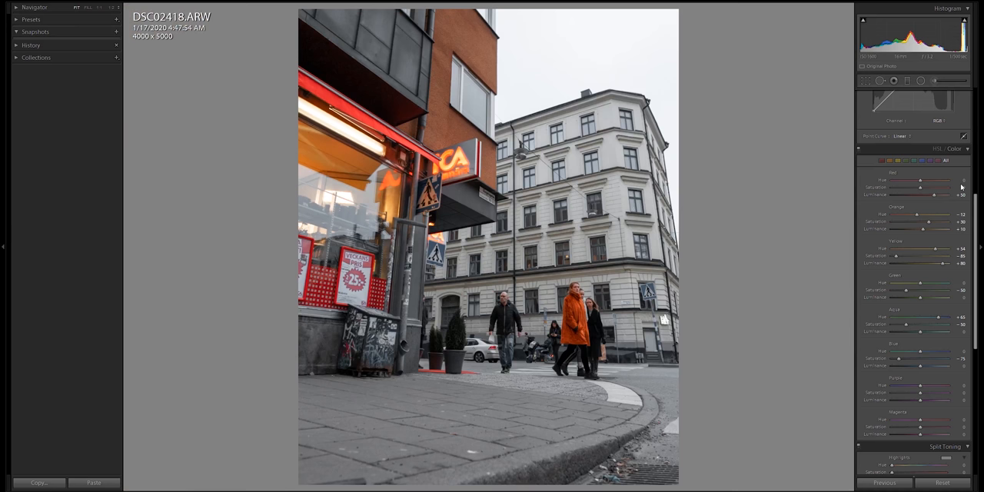
key(y)
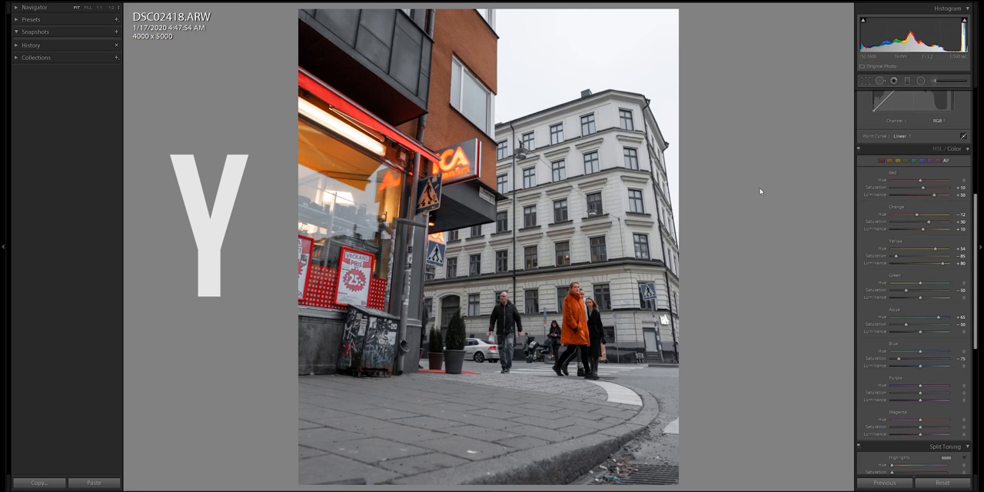